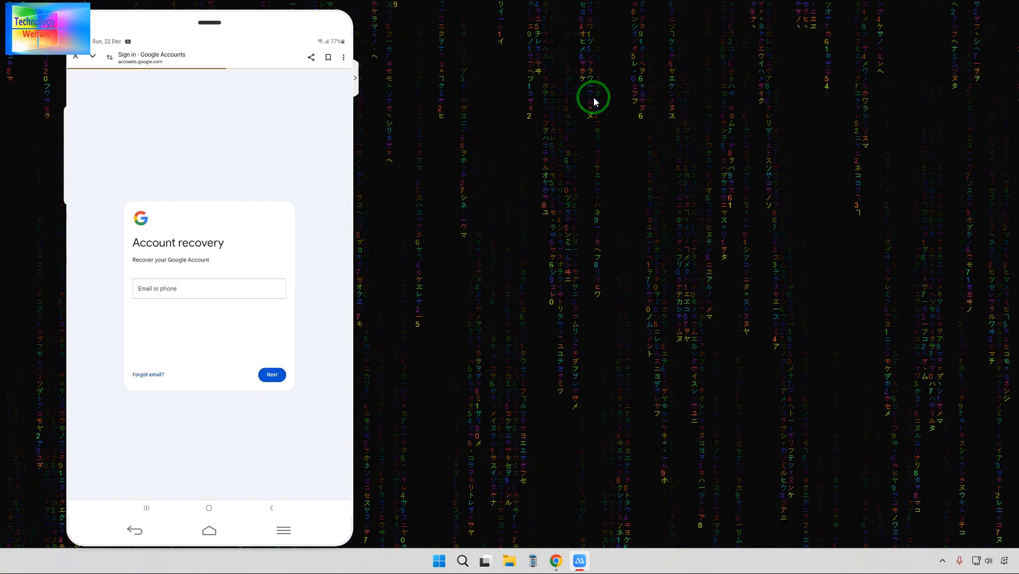
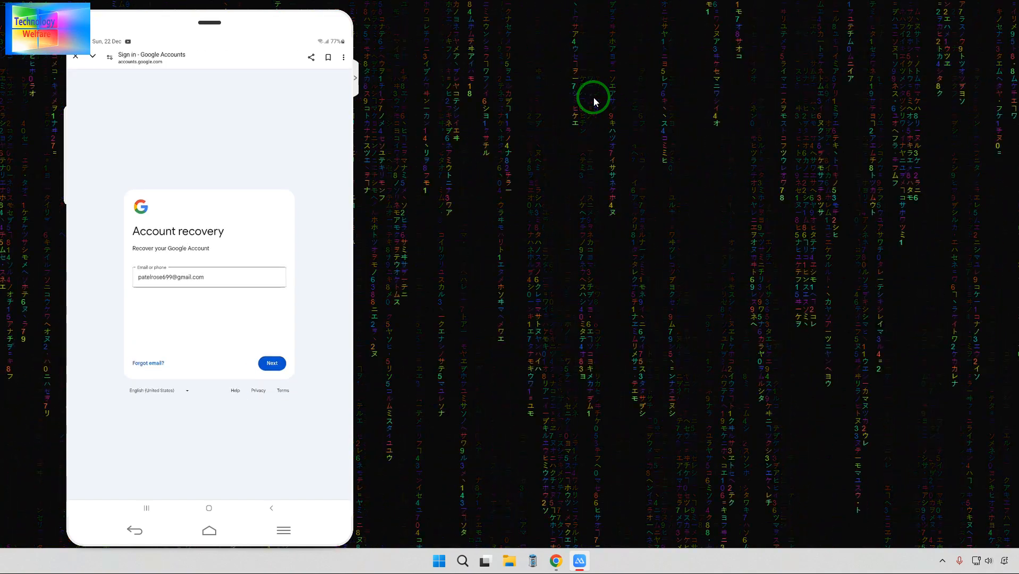
{"action": "left_click", "coordinate": [271, 362]}
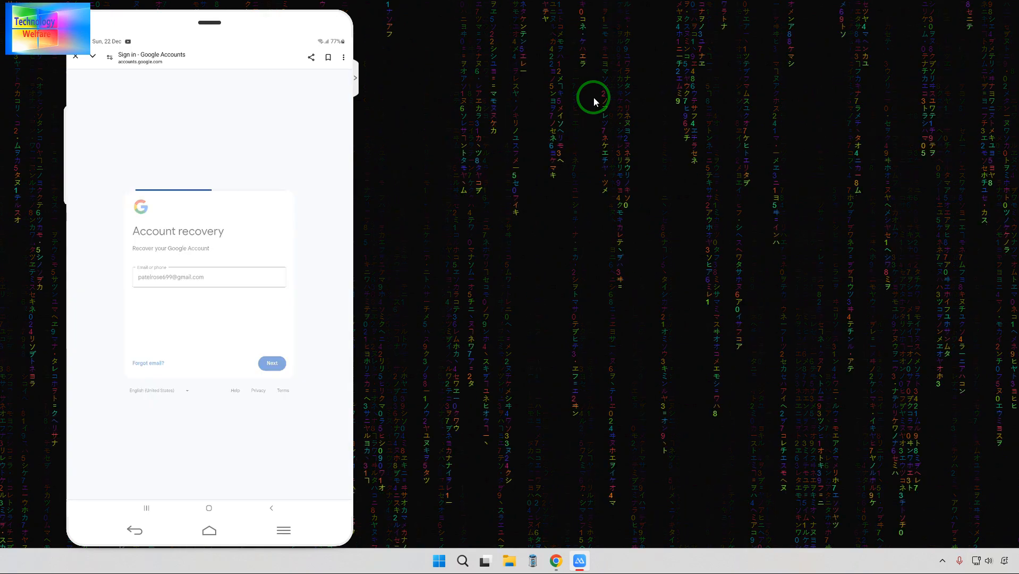
{"action": "left_click", "coordinate": [272, 363]}
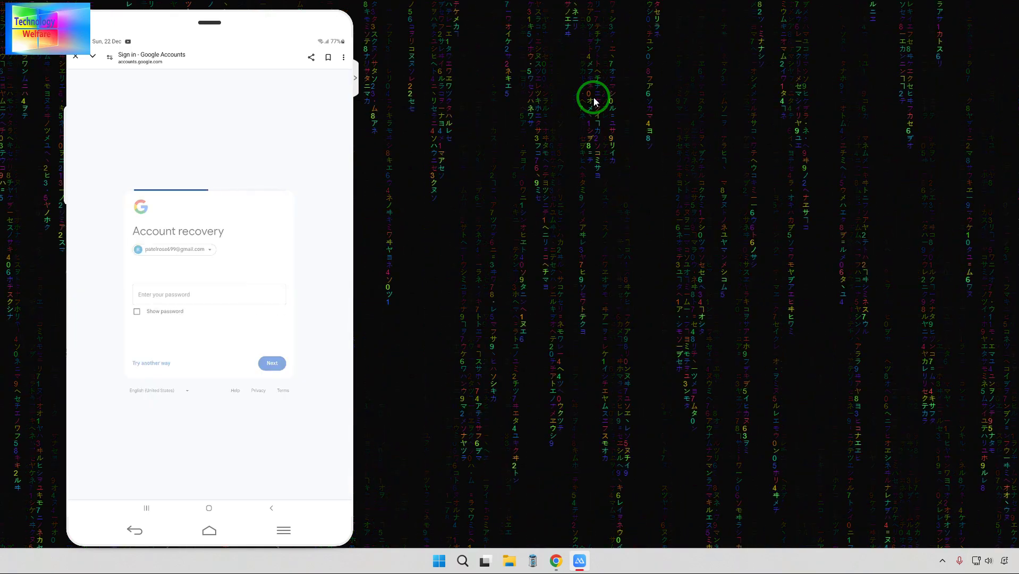
- Decline the password and device check, reaching the phone verification code step
{"action": "left_click", "coordinate": [208, 293]}
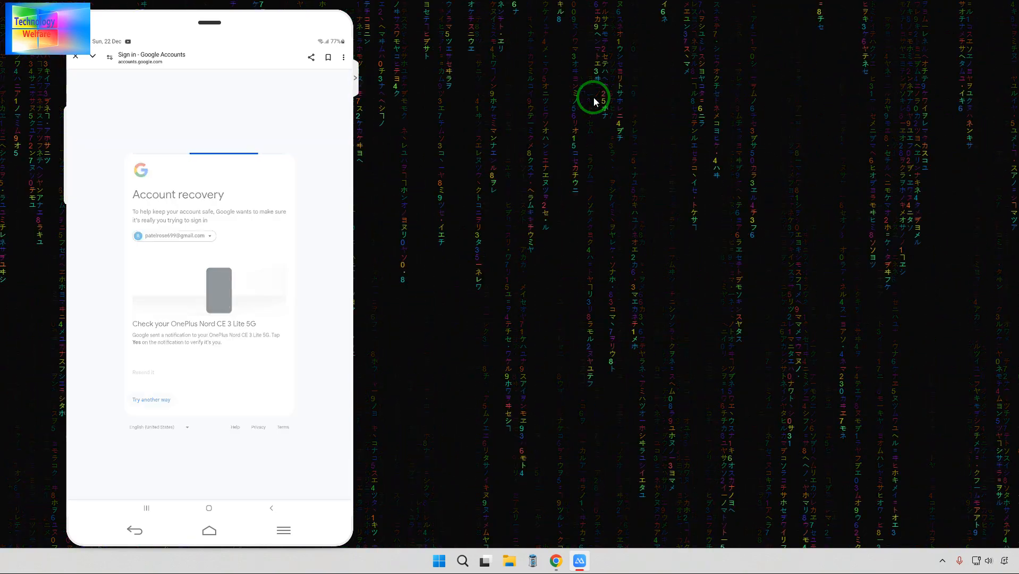
{"action": "left_click", "coordinate": [150, 398]}
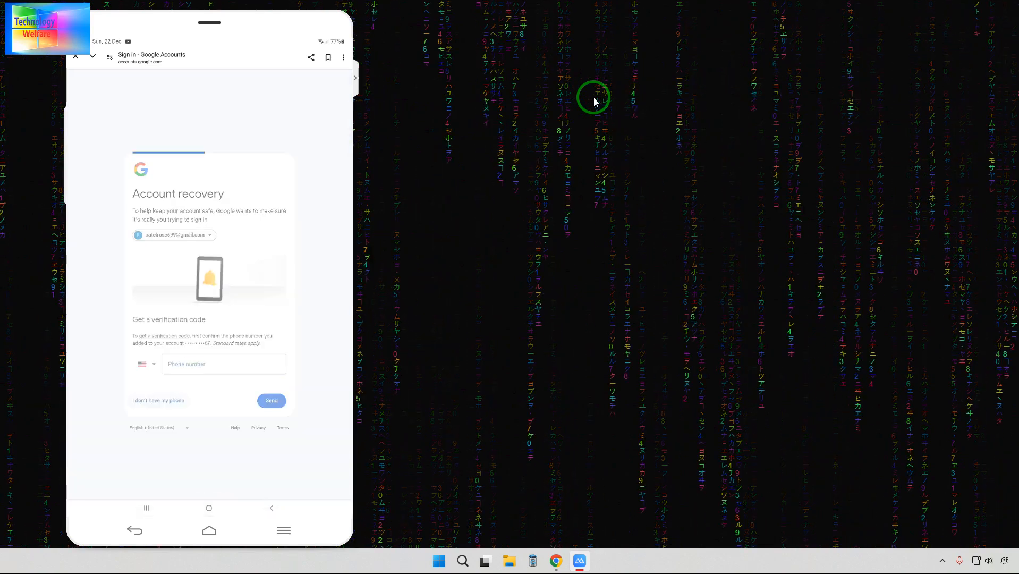
{"action": "left_click", "coordinate": [270, 401]}
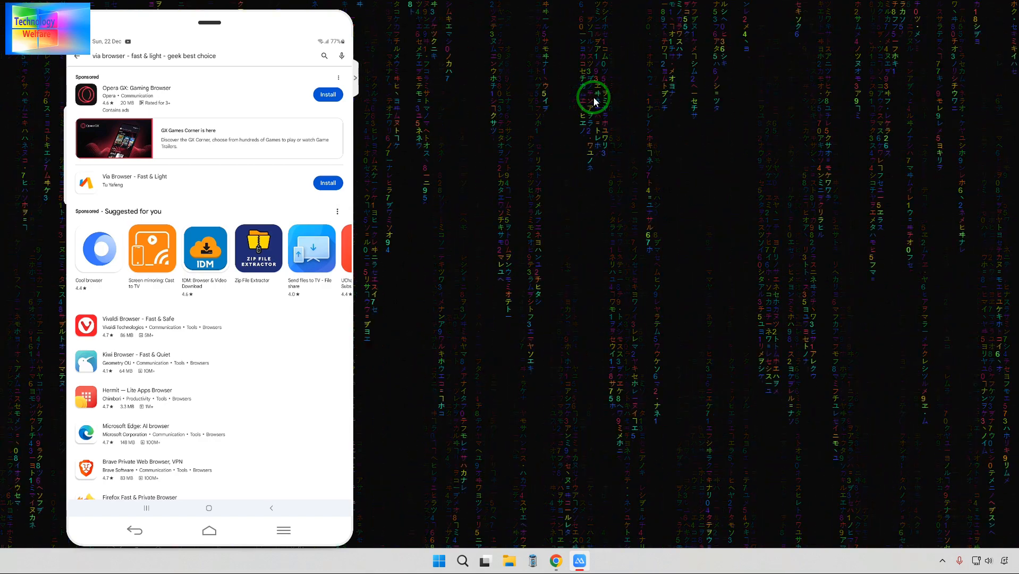
- Open the Via Browser - Fast & Light listing from the Play Store results
{"action": "scroll", "scroll_direction": "down", "scroll_amount": 3}
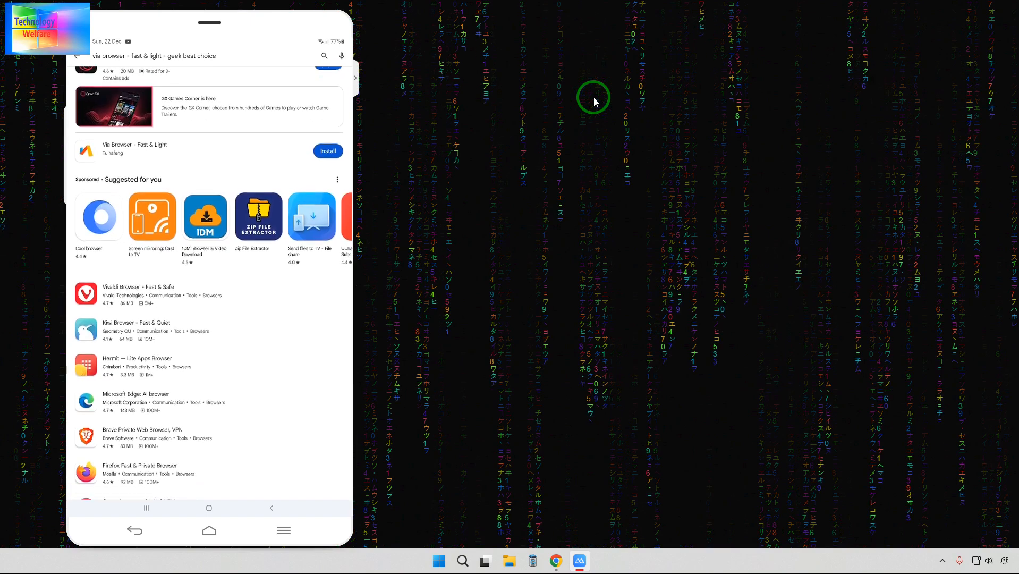
{"action": "left_click", "coordinate": [135, 147]}
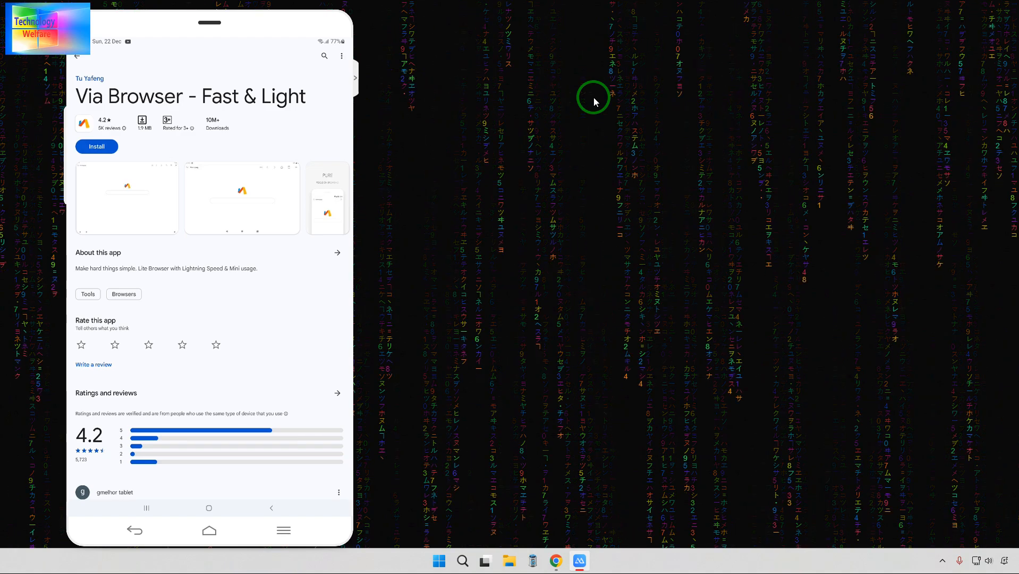
{"action": "left_click", "coordinate": [96, 147]}
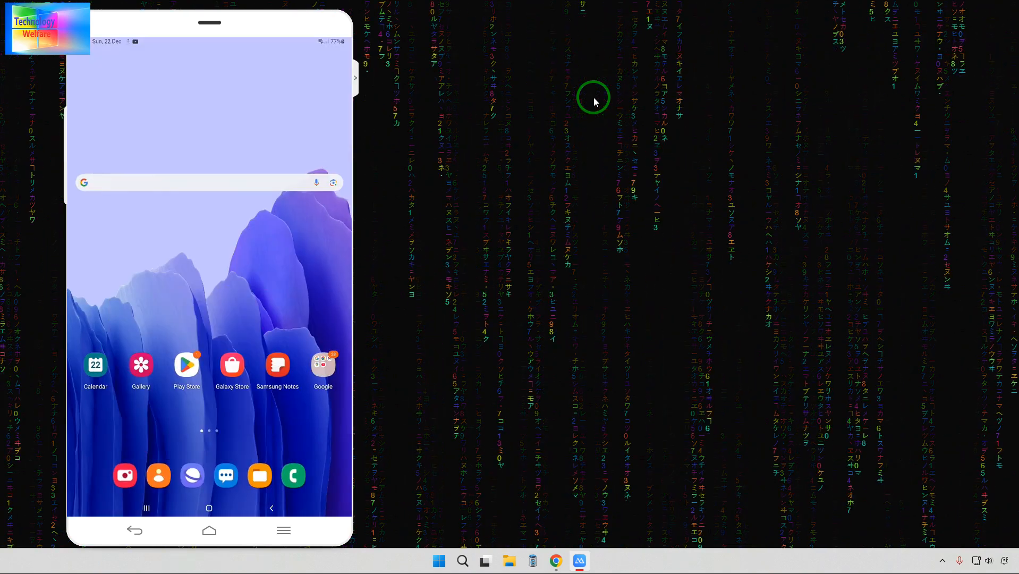
- Deny the Google app location access, confirming Don't allow anyway
{"action": "left_click", "coordinate": [322, 366]}
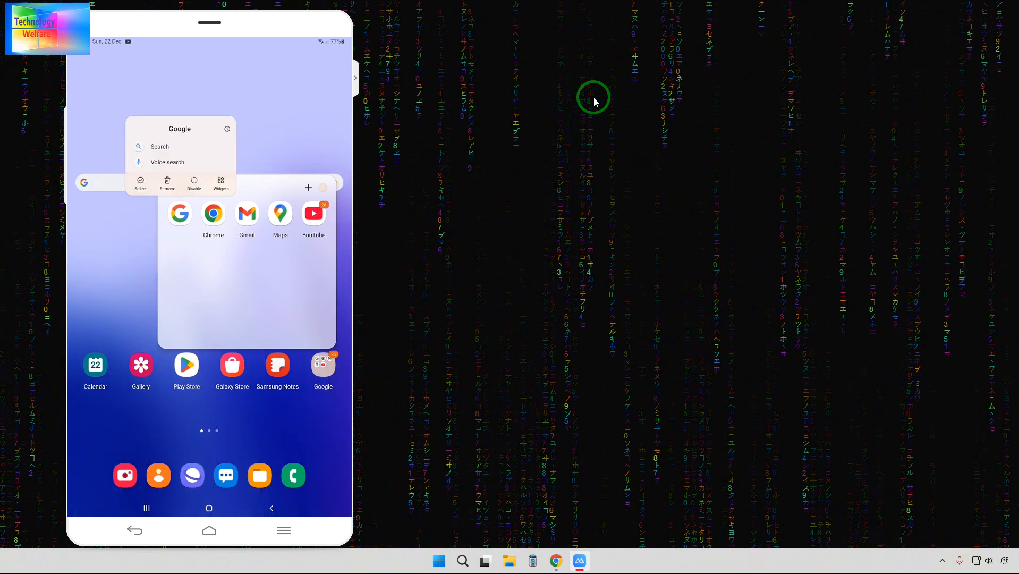
{"action": "left_click", "coordinate": [226, 128]}
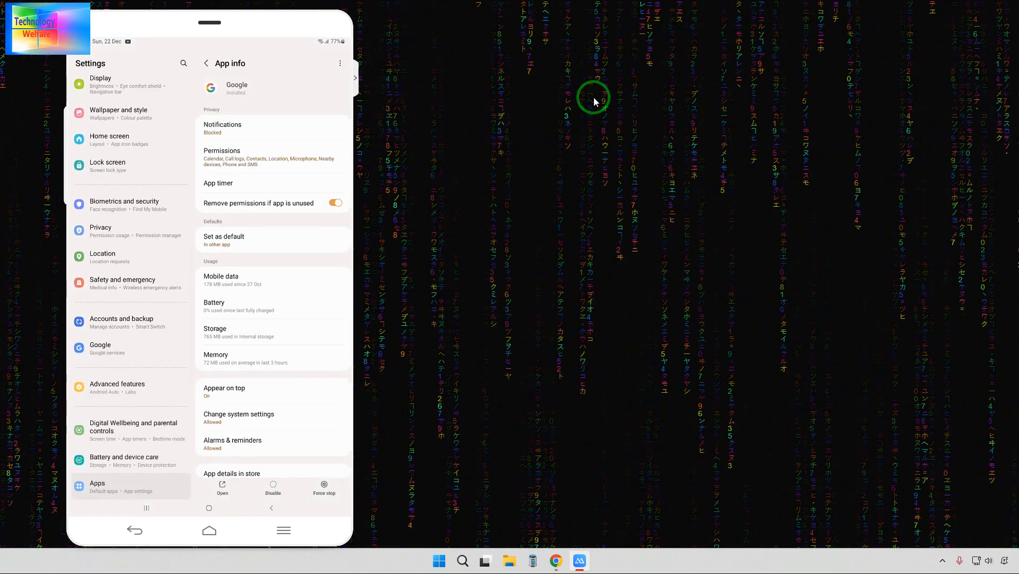
{"action": "left_click", "coordinate": [221, 159]}
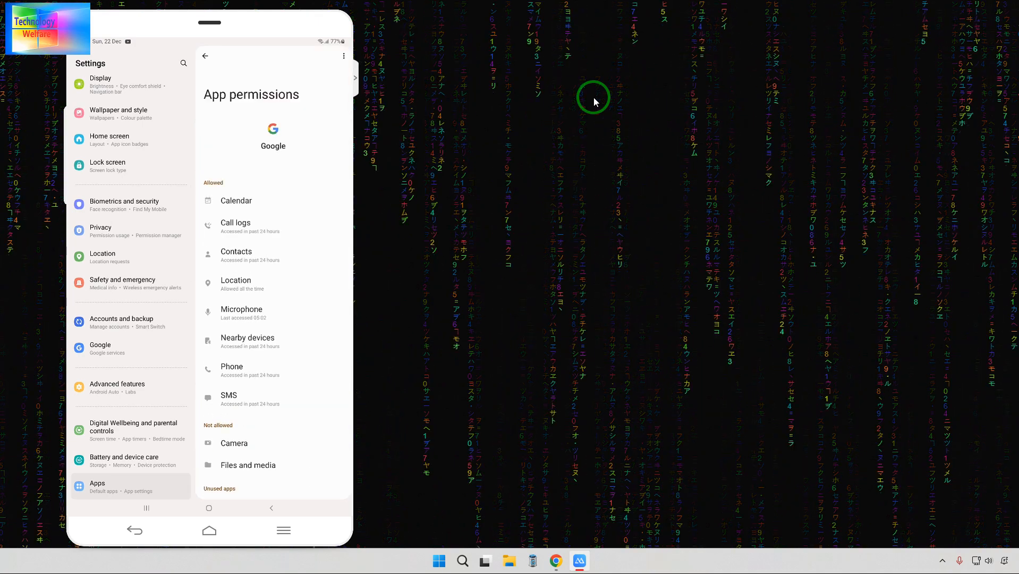
{"action": "left_click", "coordinate": [235, 283]}
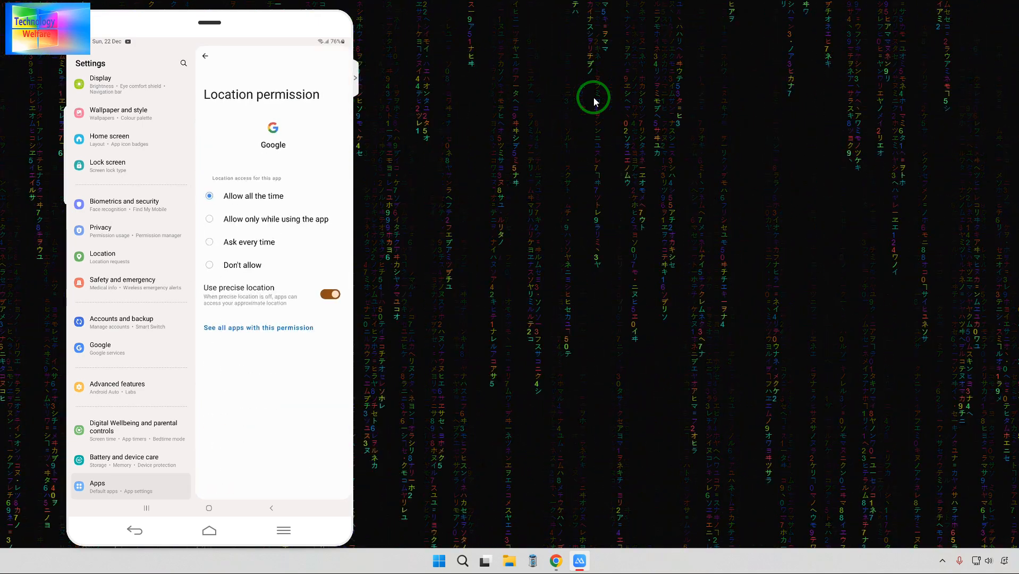
{"action": "left_click", "coordinate": [209, 265]}
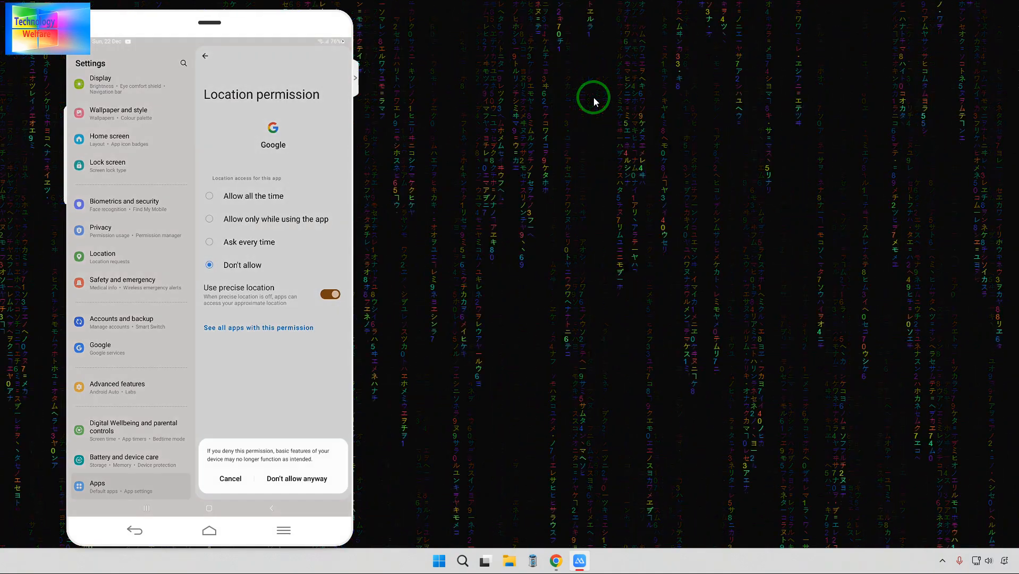
{"action": "left_click", "coordinate": [297, 479]}
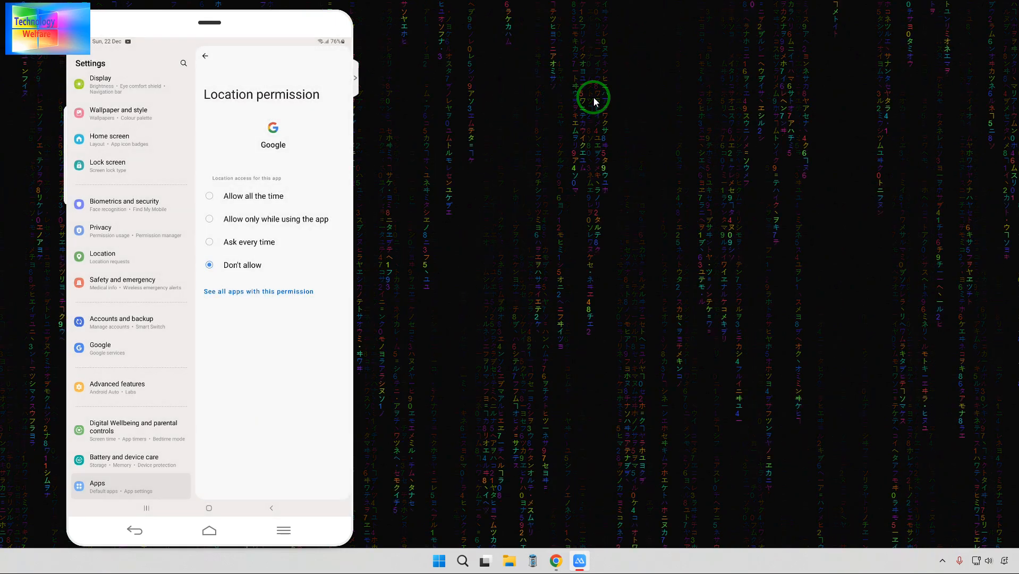
- Back out through the Google app's notification settings and app info to home
{"action": "left_click", "coordinate": [206, 56]}
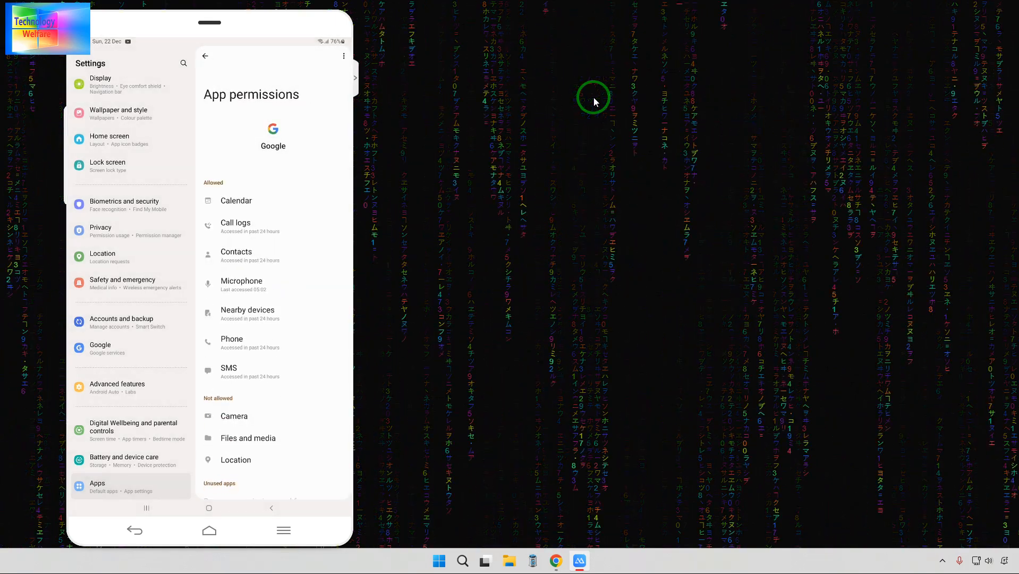
{"action": "left_click", "coordinate": [205, 56]}
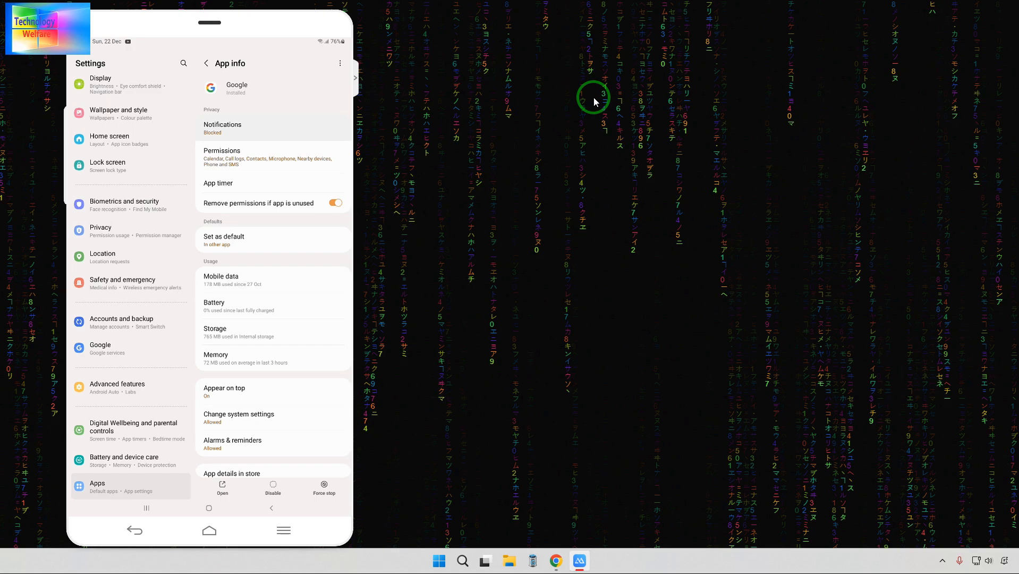
{"action": "left_click", "coordinate": [222, 127]}
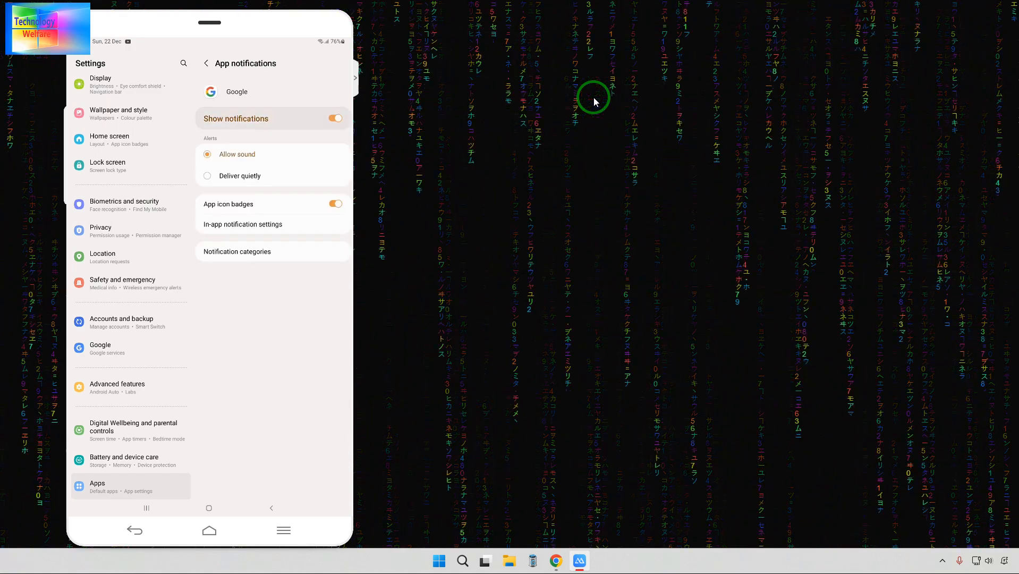
{"action": "left_click", "coordinate": [205, 63]}
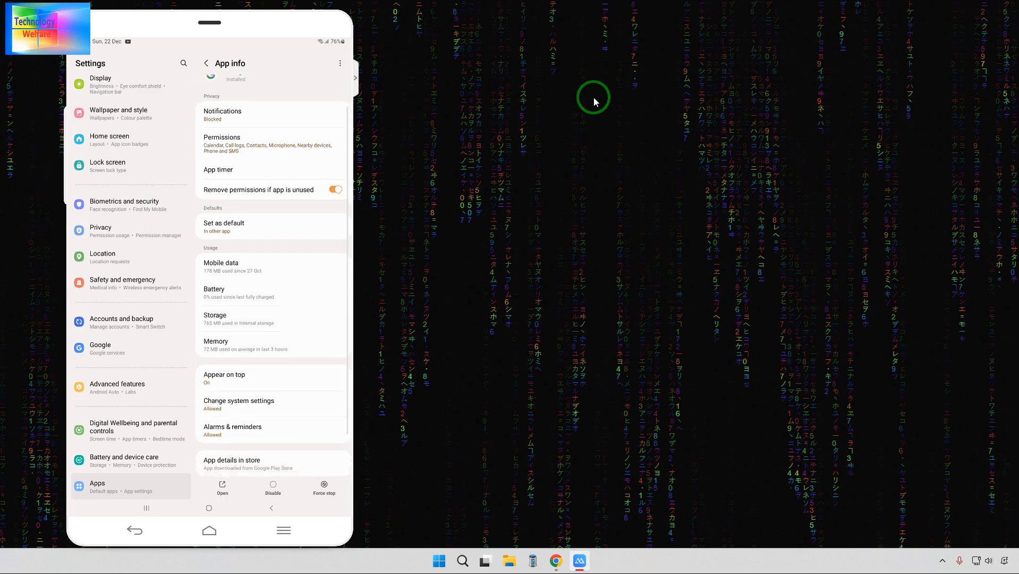
{"action": "scroll", "scroll_direction": "down", "scroll_amount": 3}
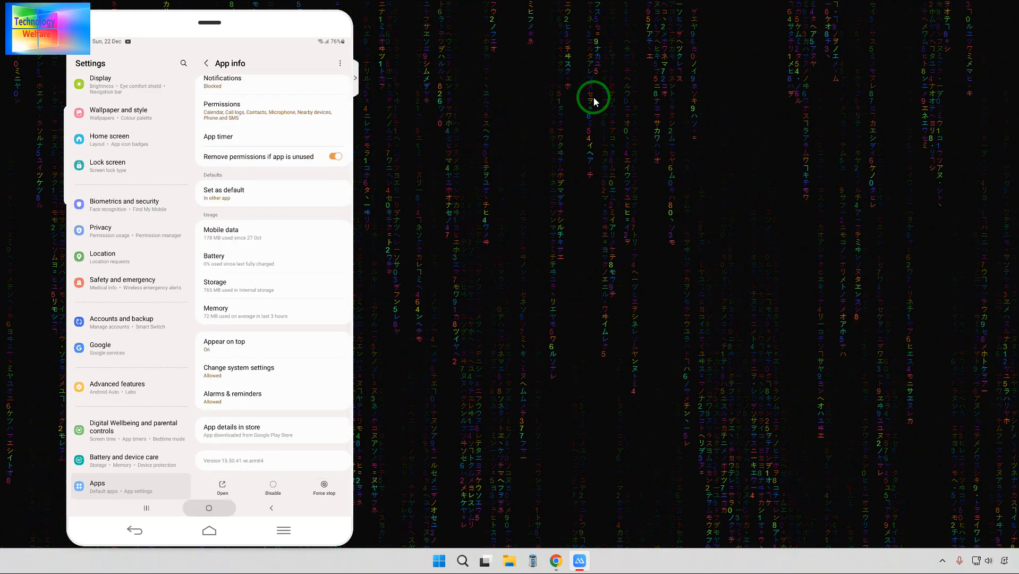
{"action": "left_click", "coordinate": [208, 529]}
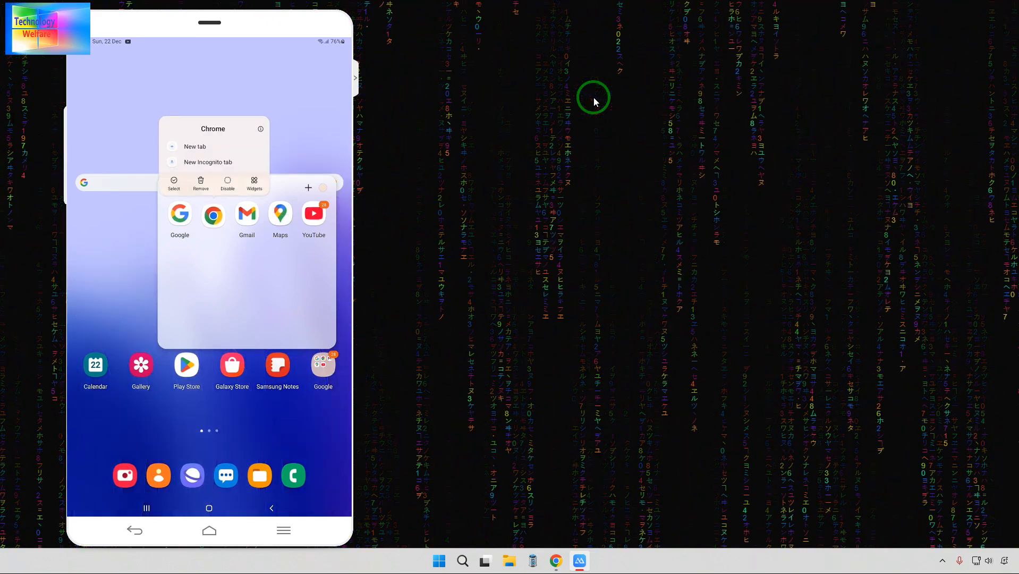
- Turn on Show notifications for Chrome from its app info
{"action": "left_click", "coordinate": [260, 128]}
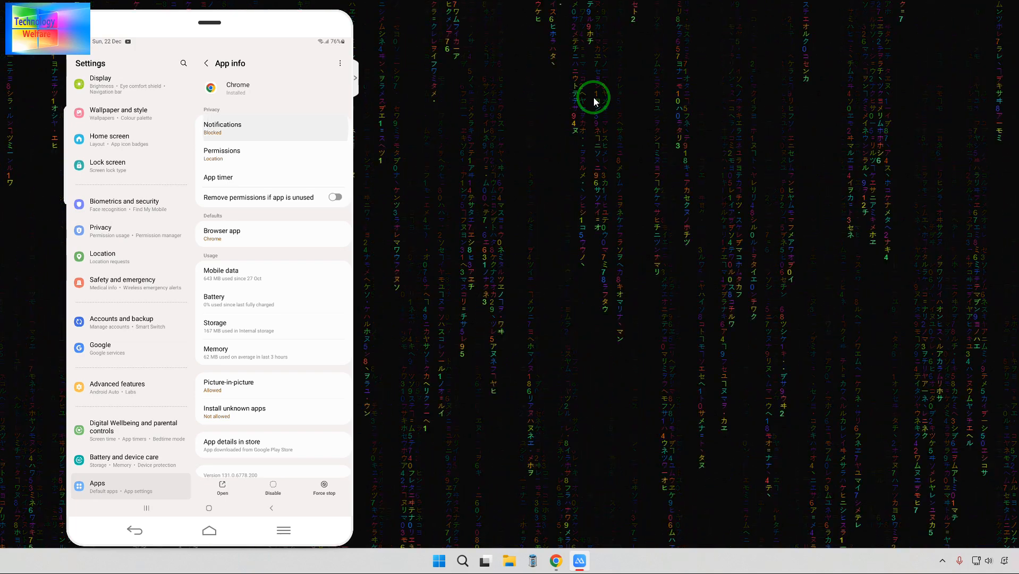
{"action": "left_click", "coordinate": [222, 127]}
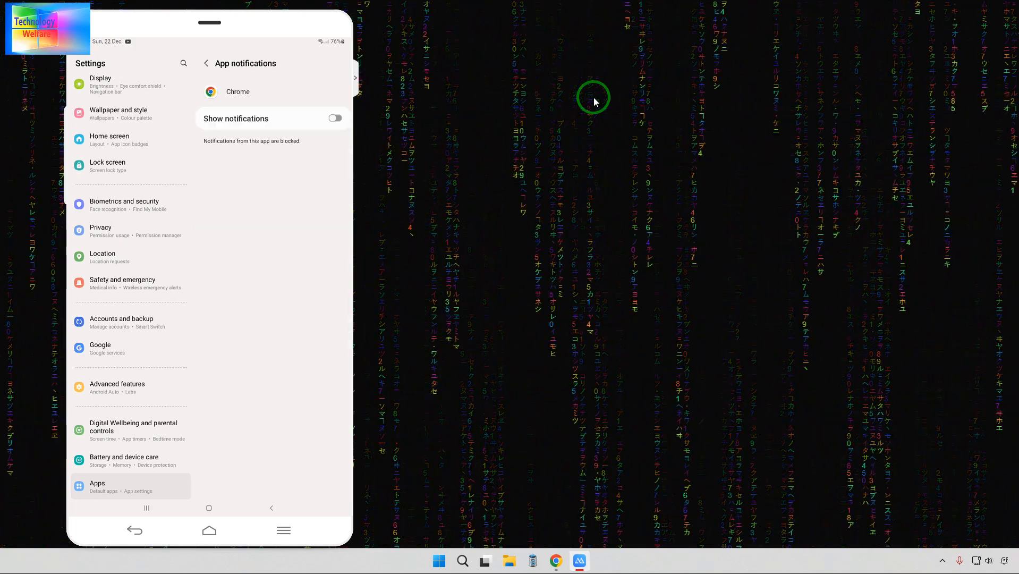
{"action": "left_click", "coordinate": [335, 118]}
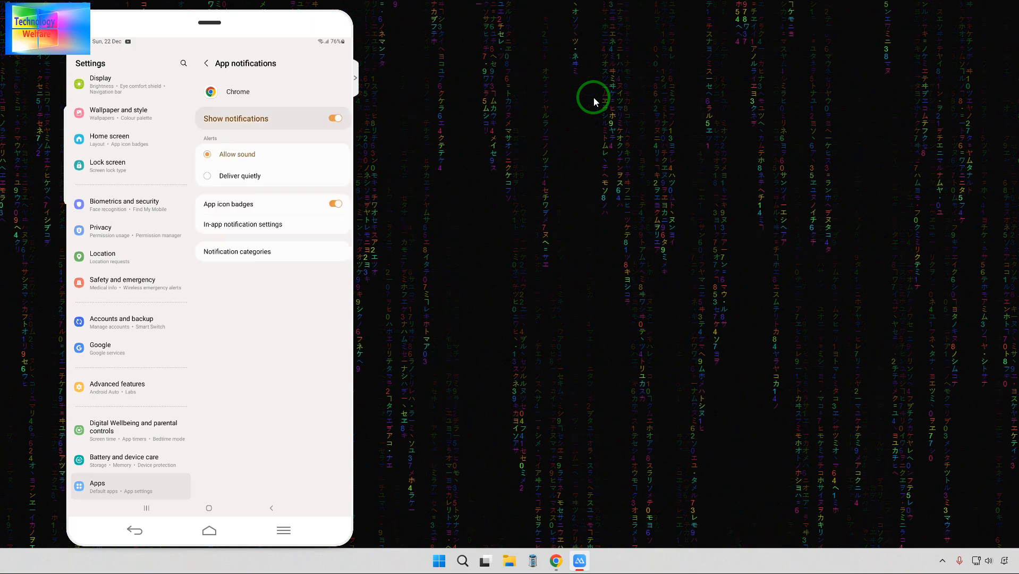
{"action": "left_click", "coordinate": [205, 63]}
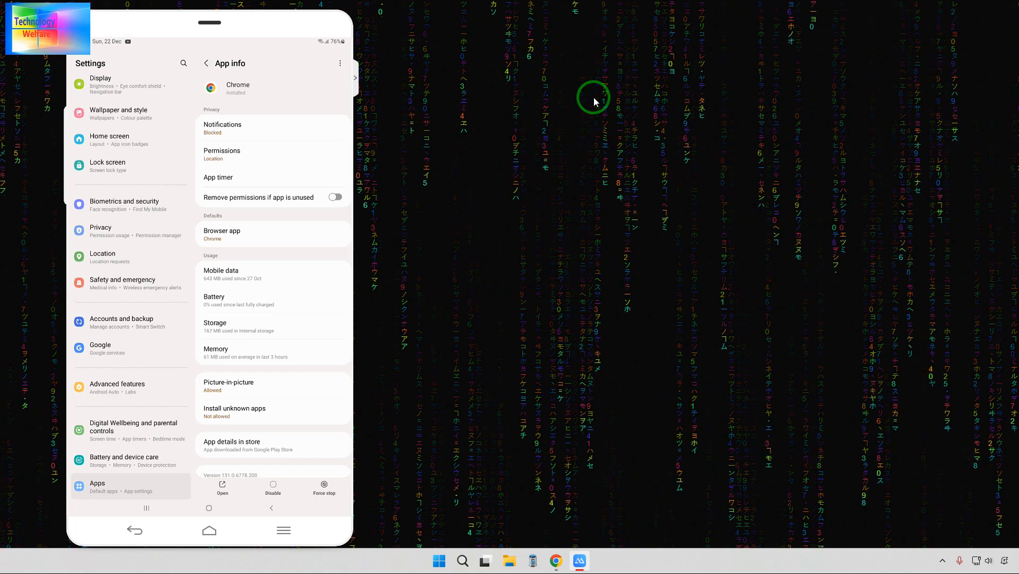
- Deny Chrome location access, leaving no permissions allowed
{"action": "left_click", "coordinate": [222, 153]}
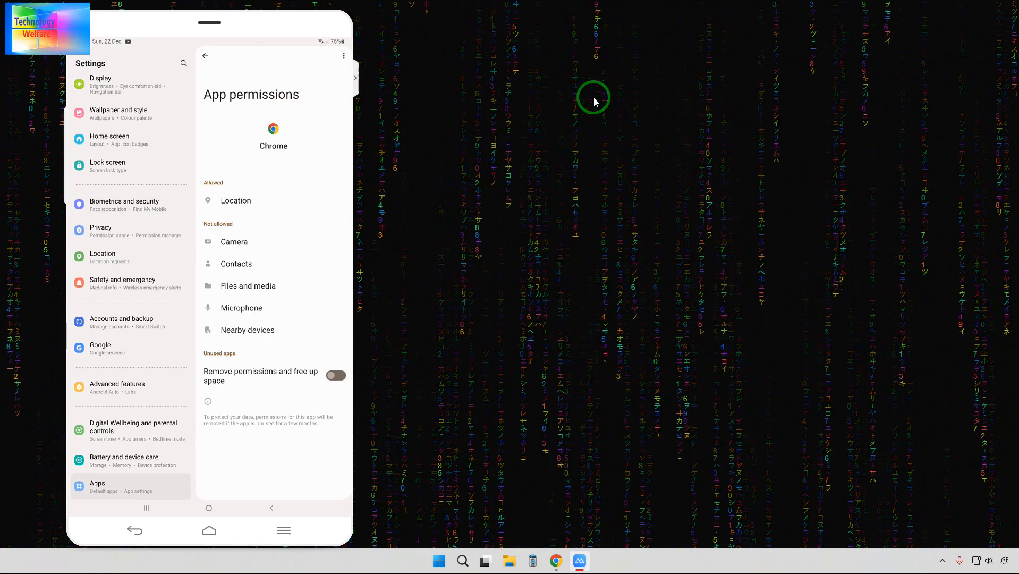
{"action": "left_click", "coordinate": [236, 200]}
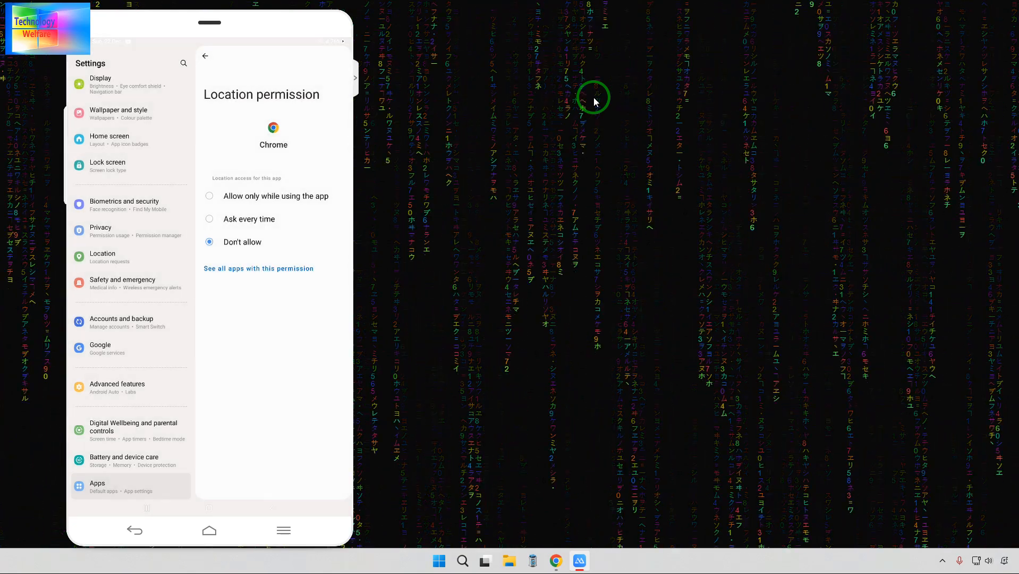
{"action": "left_click", "coordinate": [205, 56]}
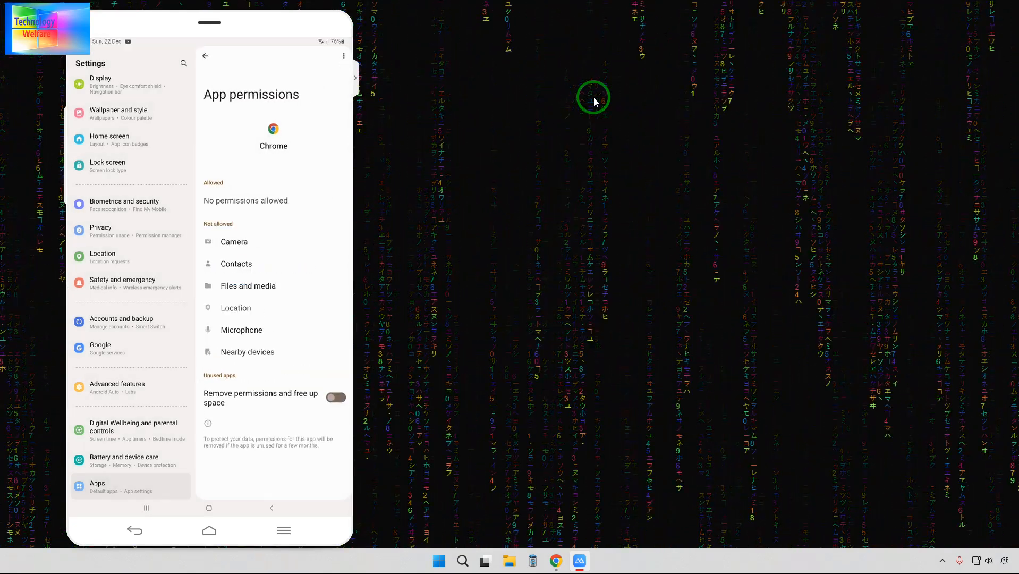
{"action": "left_click", "coordinate": [205, 55]}
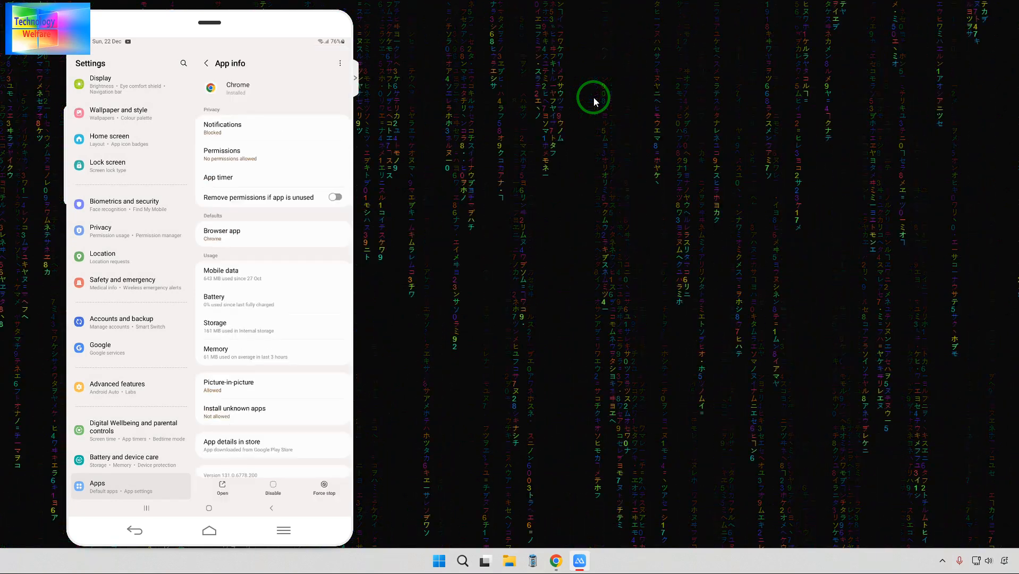
- Set Via as the default browser app and return to the home screen
{"action": "left_click", "coordinate": [222, 127]}
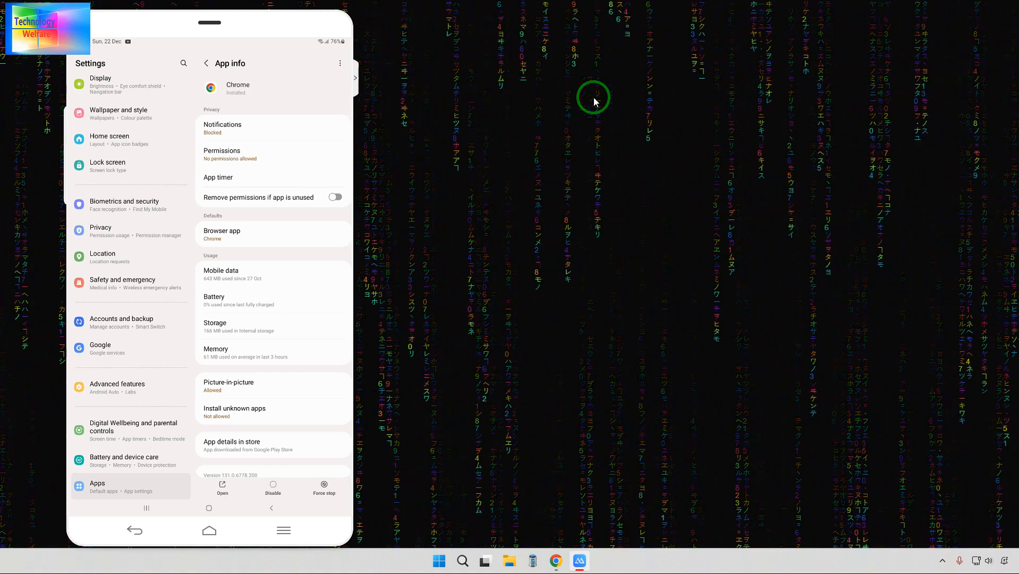
{"action": "left_click", "coordinate": [222, 234]}
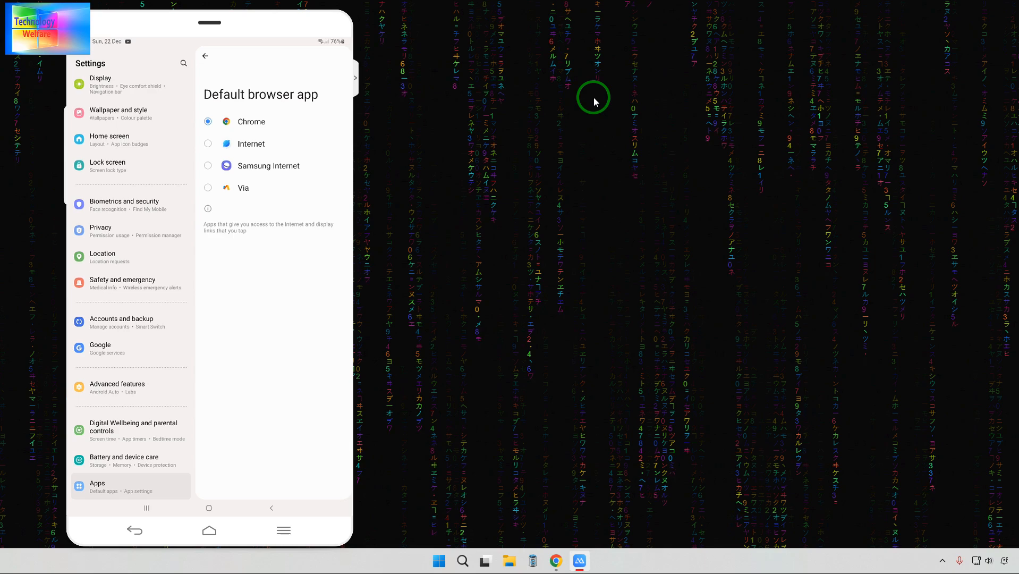
{"action": "left_click", "coordinate": [207, 187]}
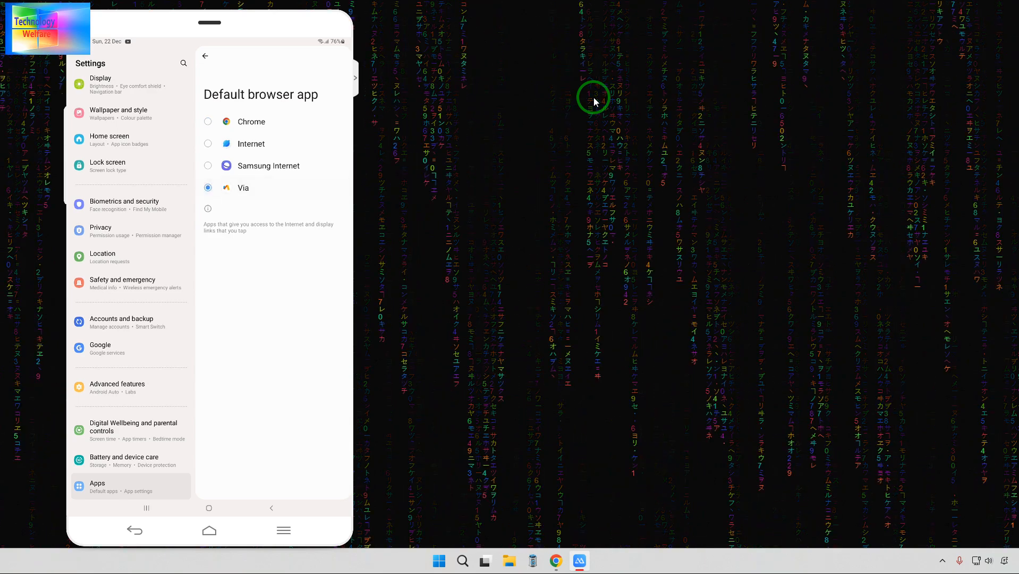
{"action": "left_click", "coordinate": [209, 531]}
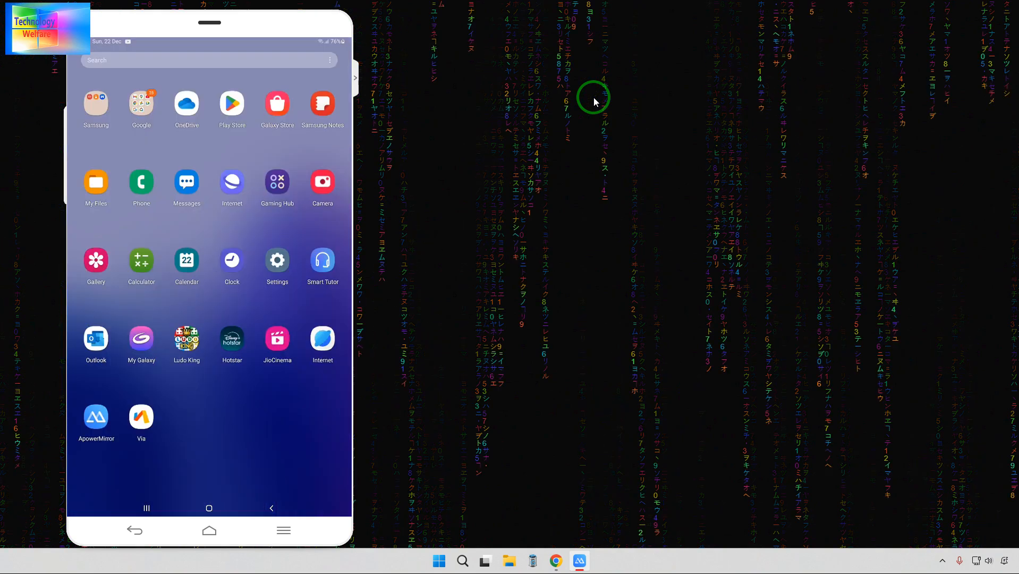
- Launch Via, agree to its terms and search for google via the 'goo' suggestion
{"action": "left_click", "coordinate": [141, 414]}
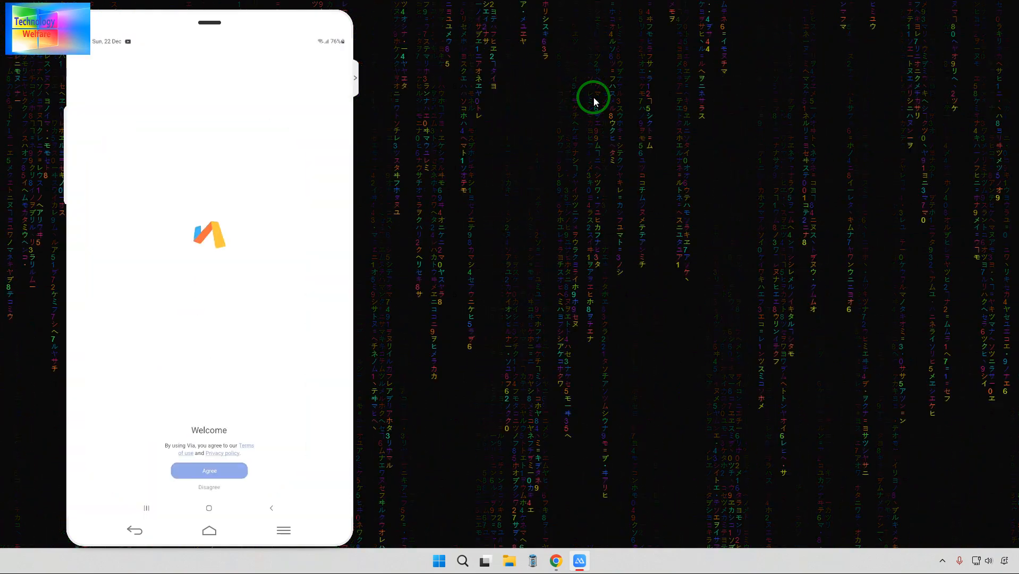
{"action": "left_click", "coordinate": [208, 470]}
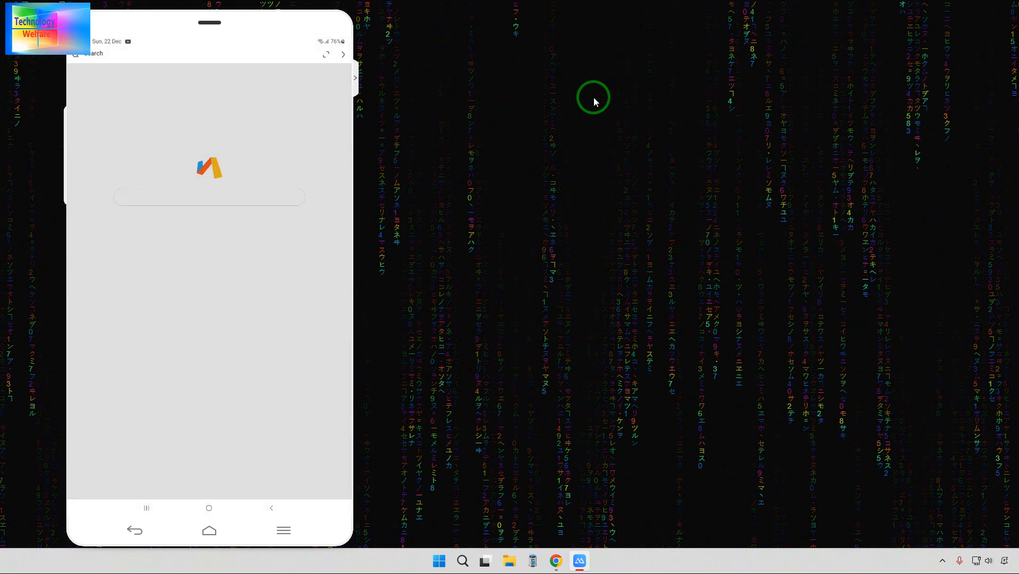
{"action": "left_click", "coordinate": [209, 197]}
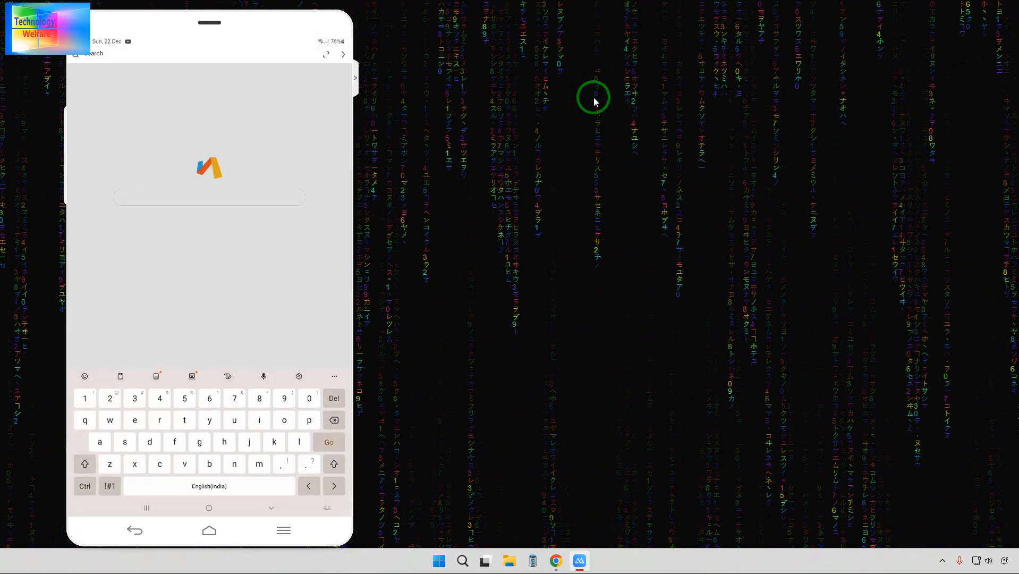
{"action": "type", "text": "goo"}
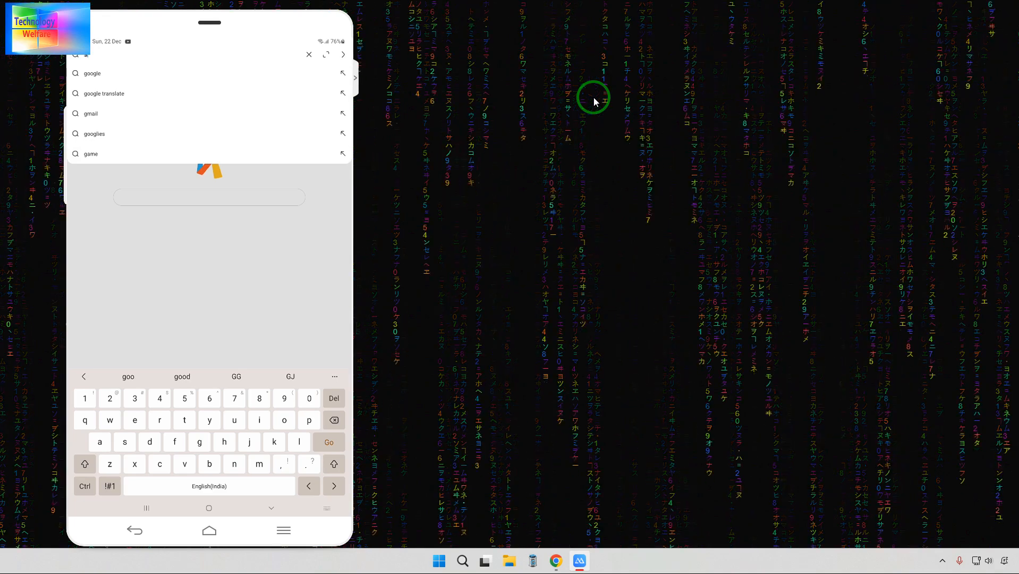
{"action": "left_click", "coordinate": [88, 72]}
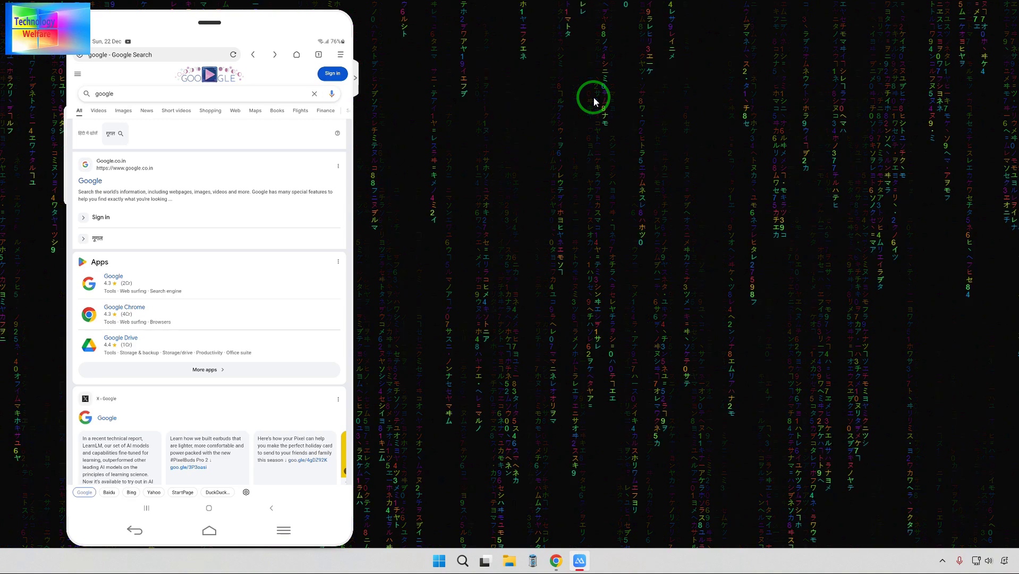
{"action": "left_click", "coordinate": [332, 74]}
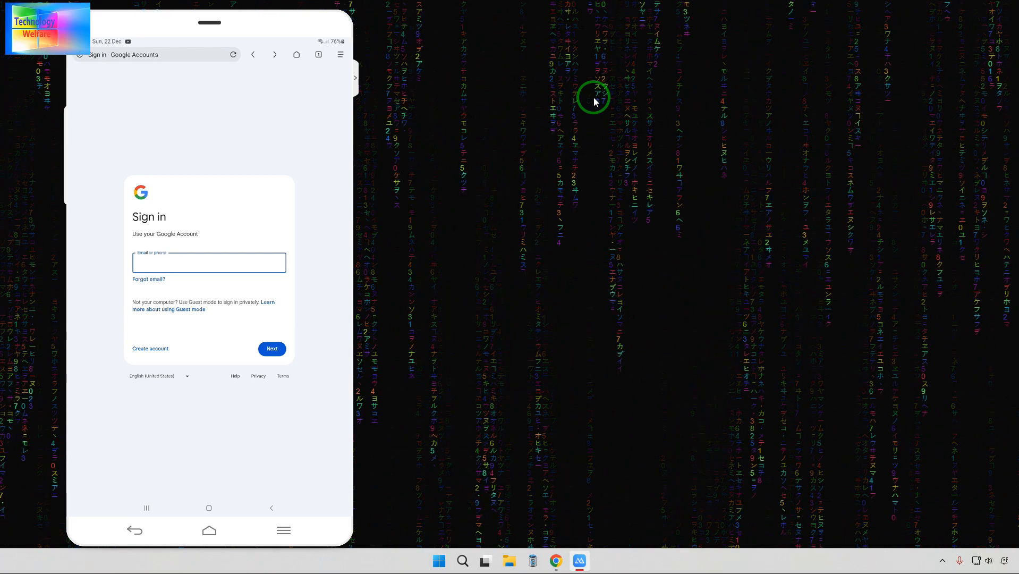
{"action": "left_click", "coordinate": [208, 263]}
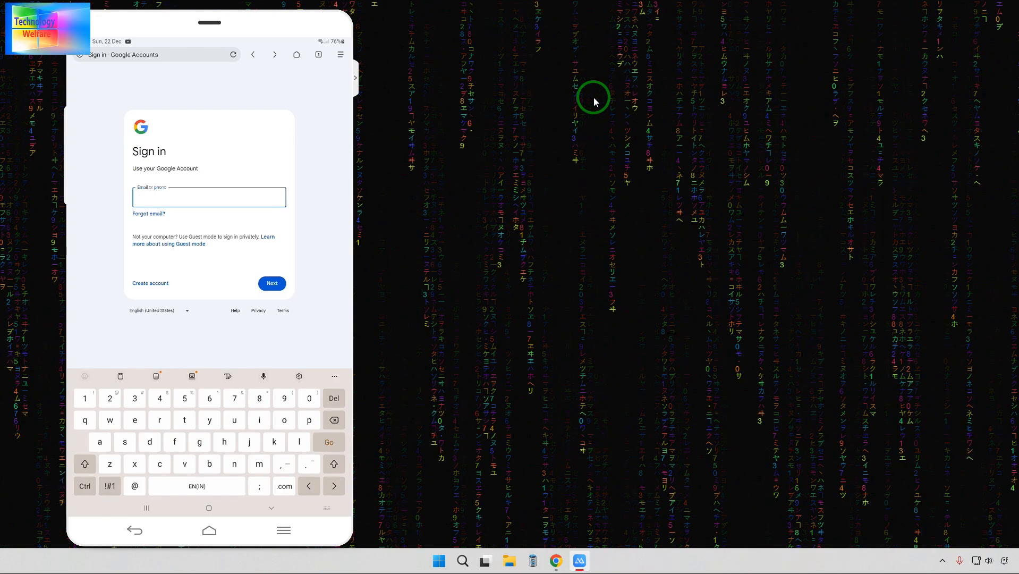
{"action": "type", "text": "!"}
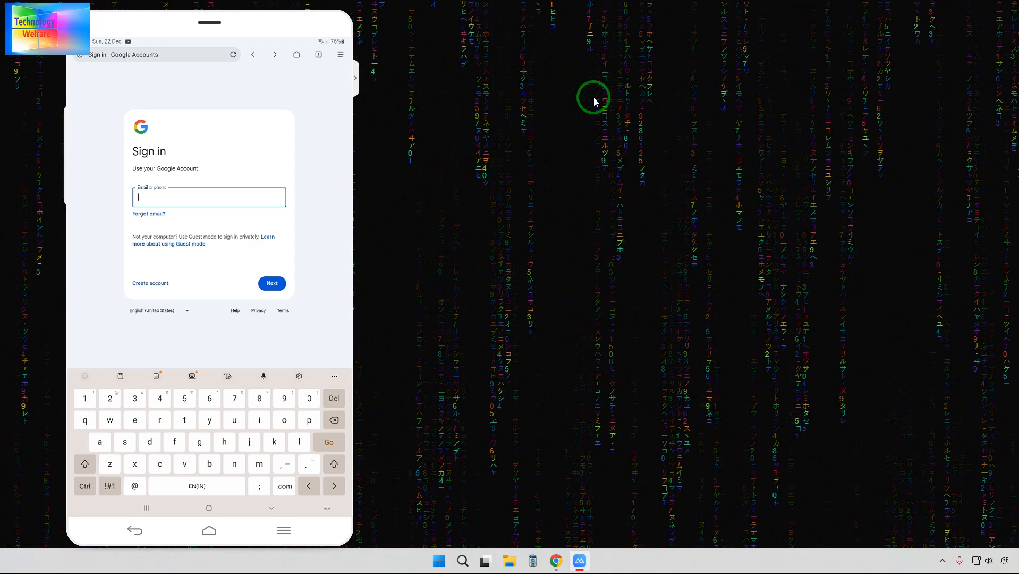
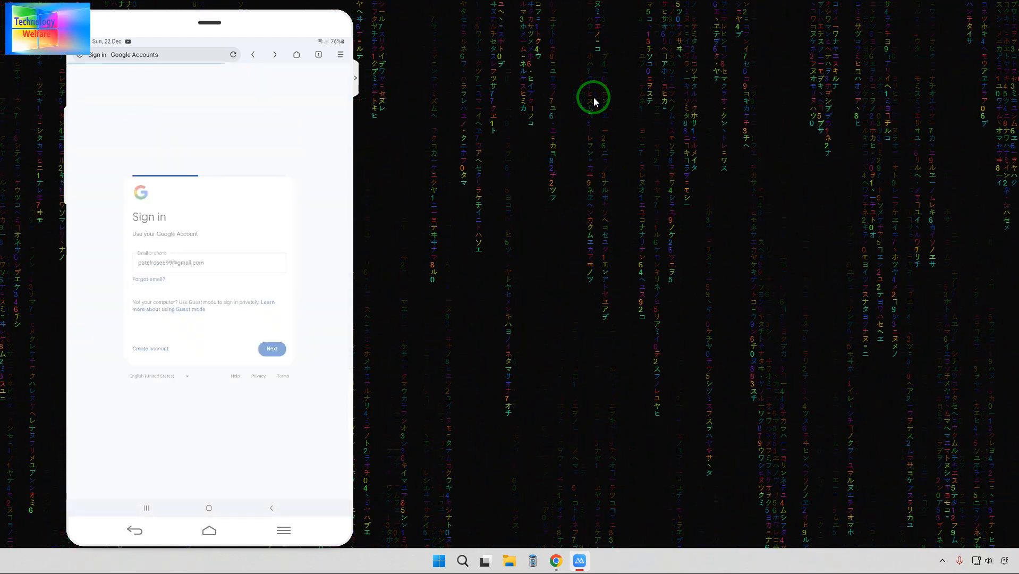
{"action": "left_click", "coordinate": [271, 349]}
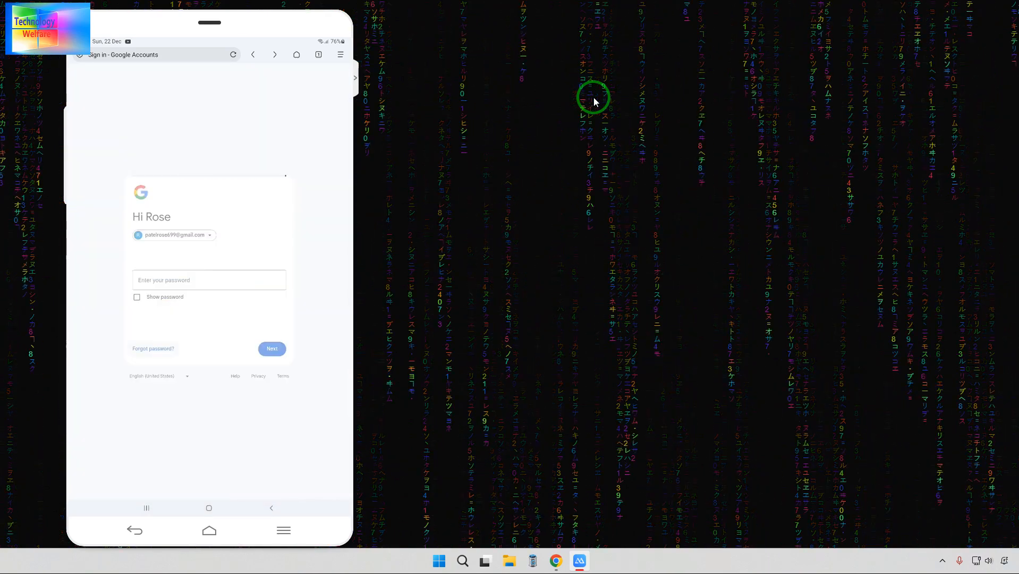
- Choose Forgot password and try another way to verify the account
{"action": "left_click", "coordinate": [271, 349]}
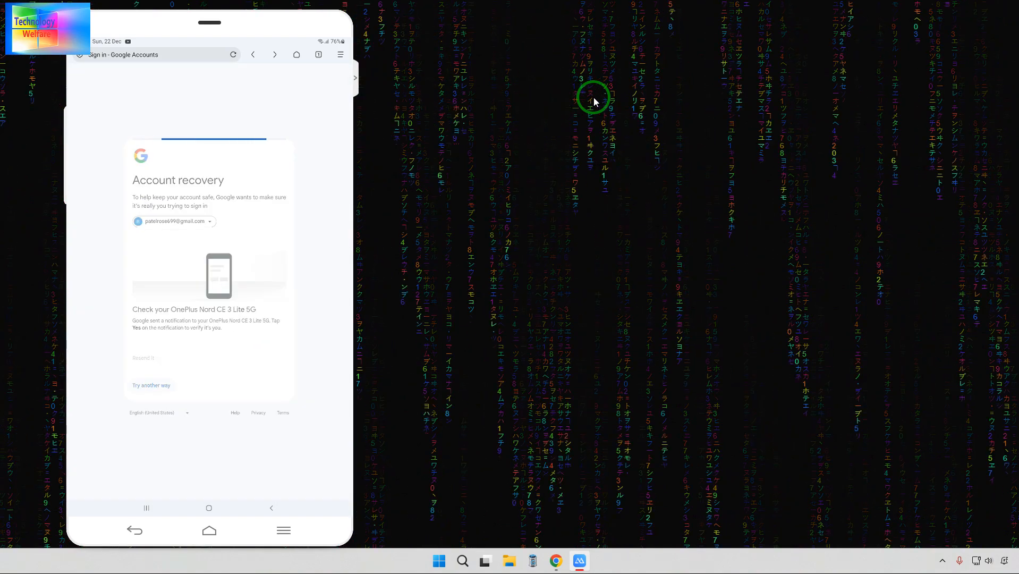
{"action": "left_click", "coordinate": [151, 384]}
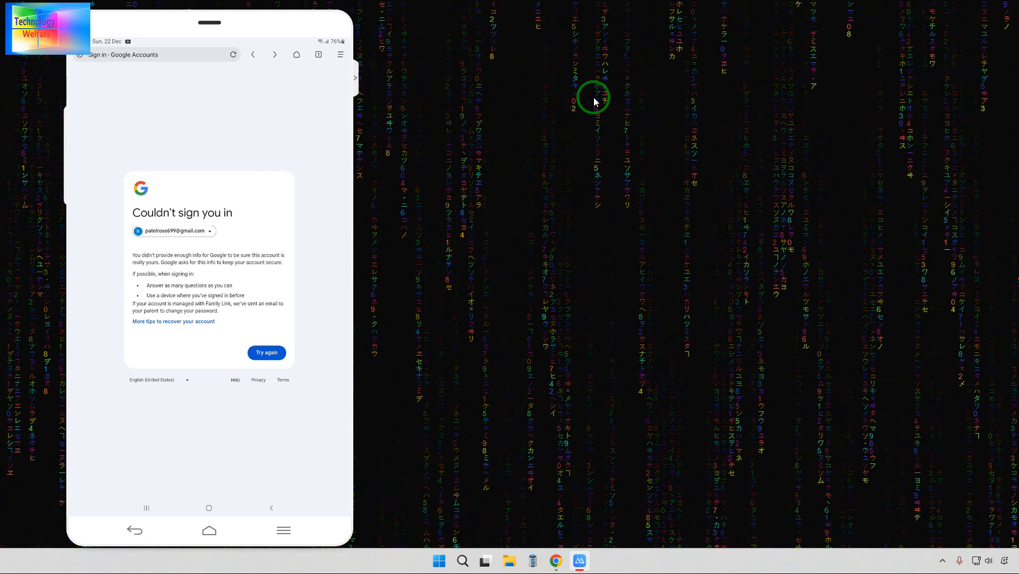
- Leave the 'Couldn't sign you in' page for the tablet's Settings
{"action": "left_click", "coordinate": [208, 531]}
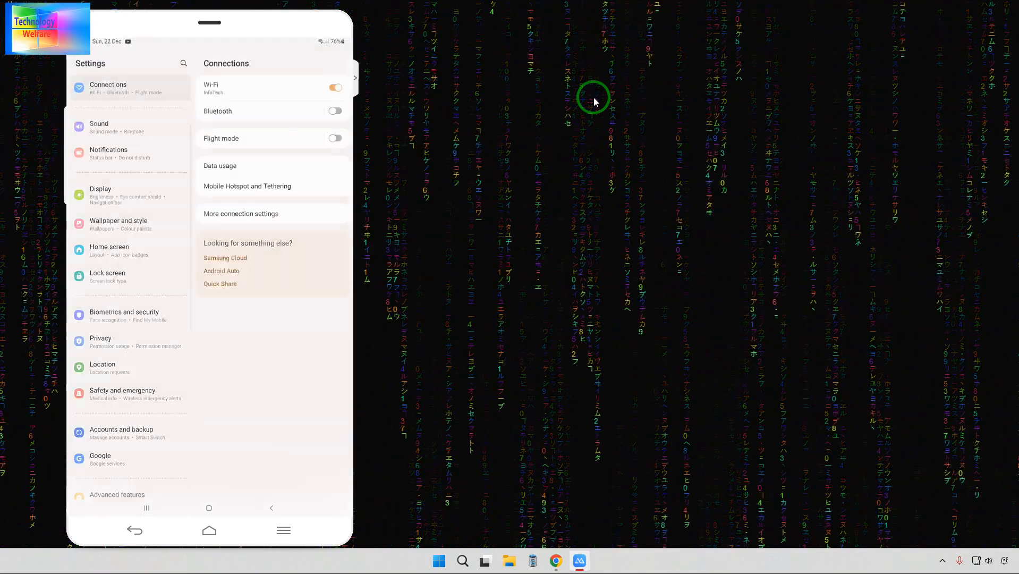
- Open Google in Settings and search its help for a lost or stolen phone
{"action": "scroll", "scroll_direction": "down", "scroll_amount": 3}
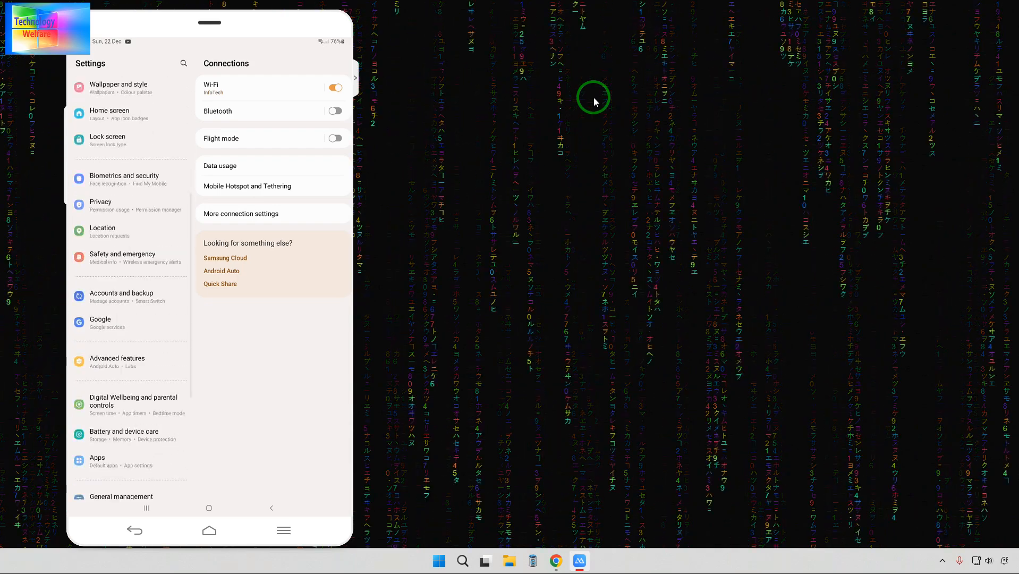
{"action": "scroll", "scroll_direction": "down", "scroll_amount": 3}
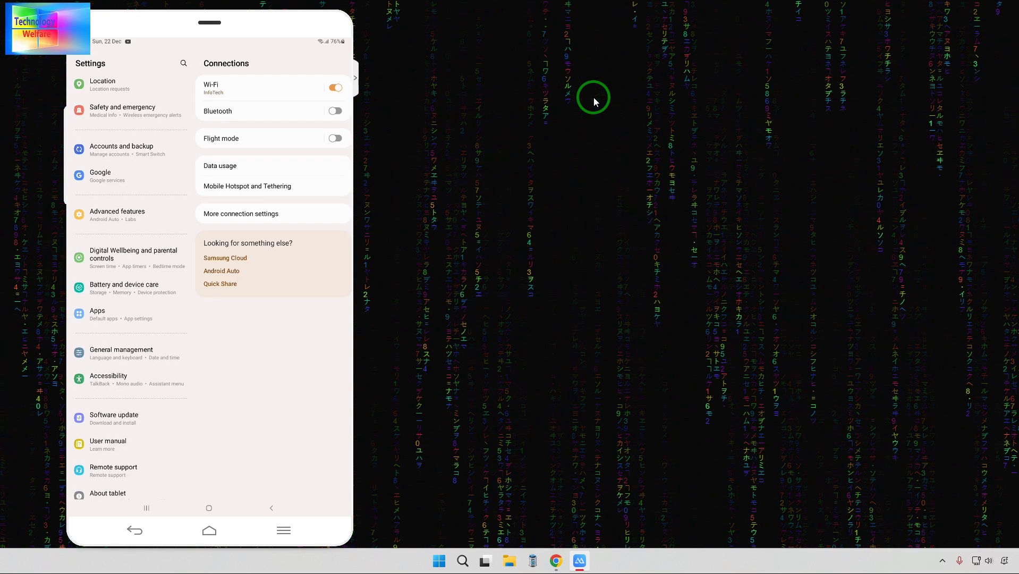
{"action": "left_click", "coordinate": [107, 175]}
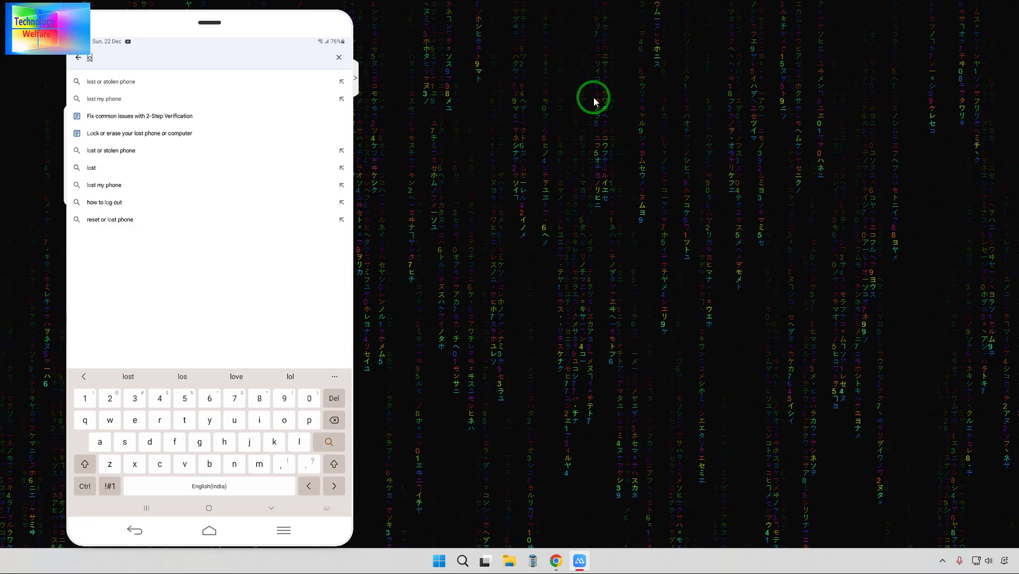
{"action": "left_click", "coordinate": [113, 81]}
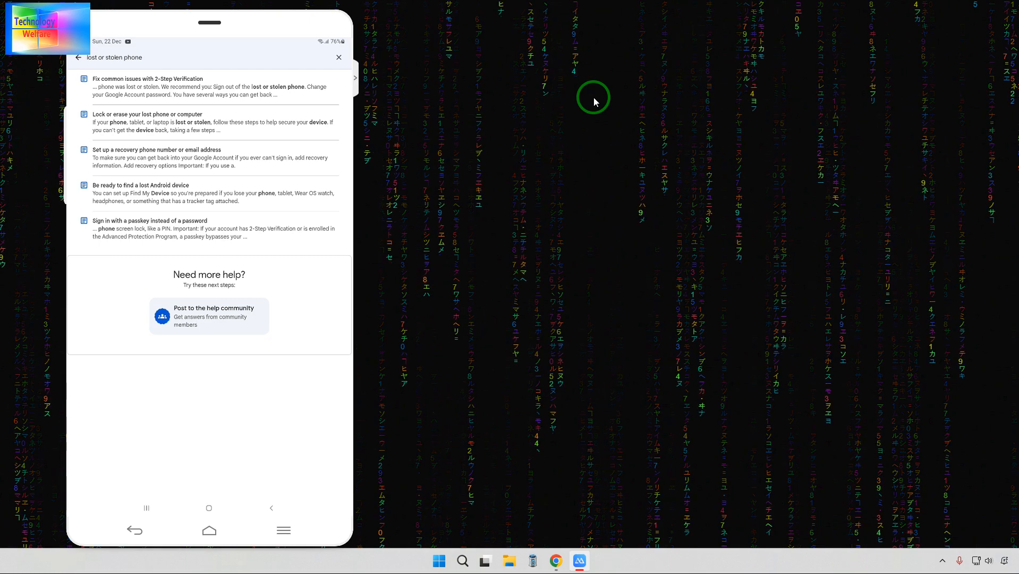
- Follow the 2-Step Verification article's recovery tips to the Account recovery page
{"action": "left_click", "coordinate": [146, 86]}
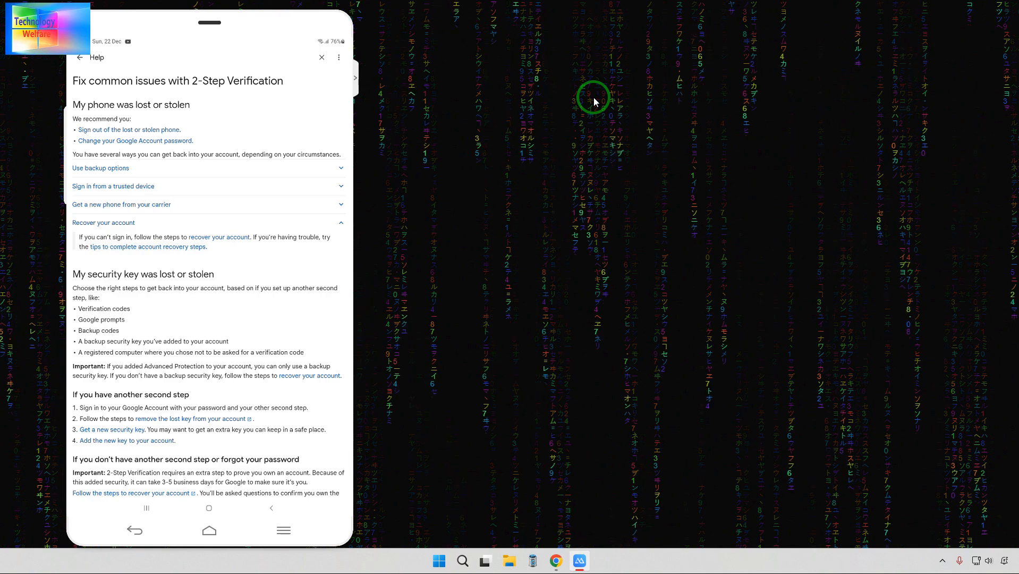
{"action": "left_click", "coordinate": [160, 247]}
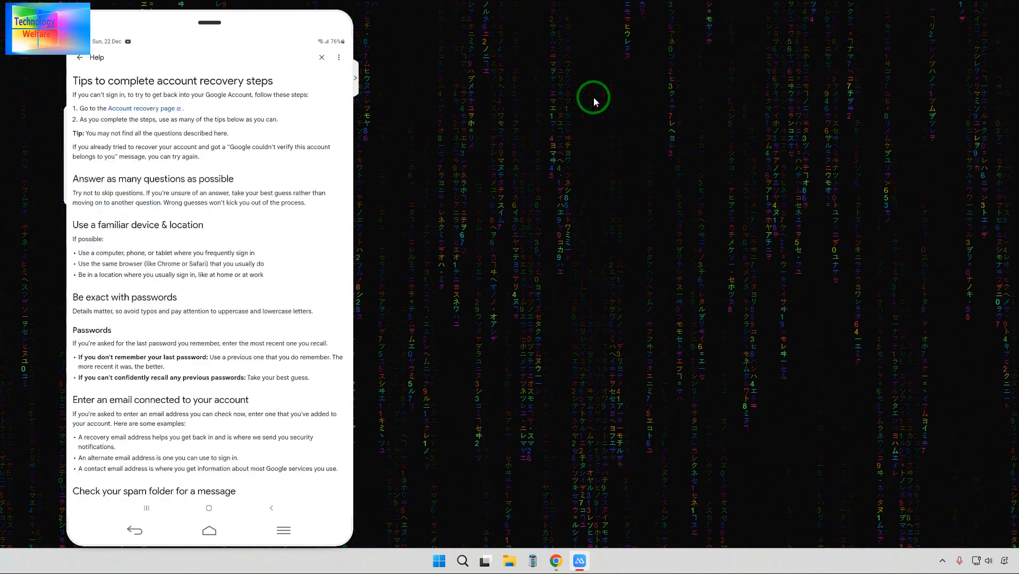
{"action": "left_click", "coordinate": [321, 58]}
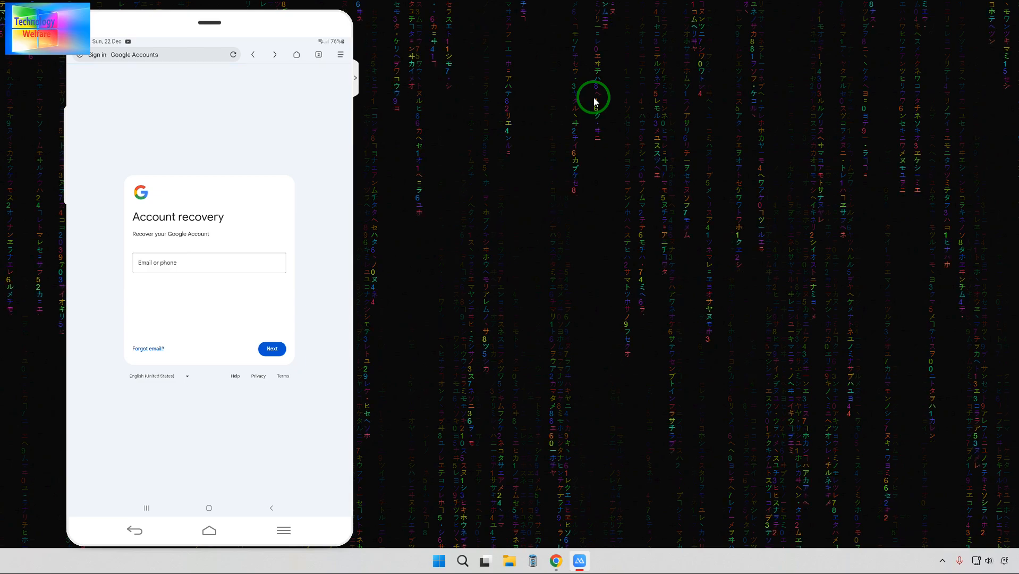
- Enter the account email in the recovery field and continue to the Welcome back screen
{"action": "left_click", "coordinate": [208, 263]}
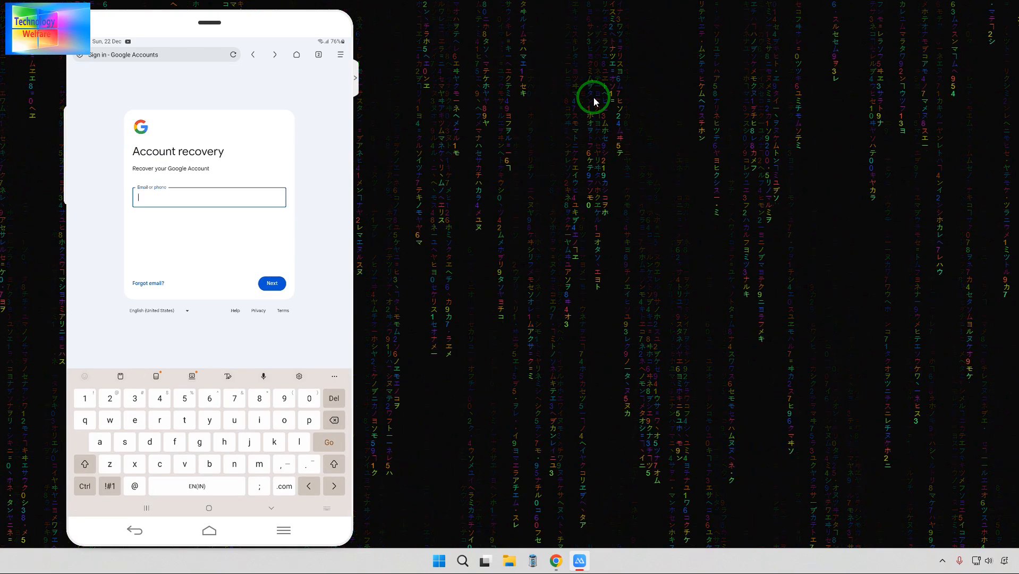
{"action": "type", "text": "P"}
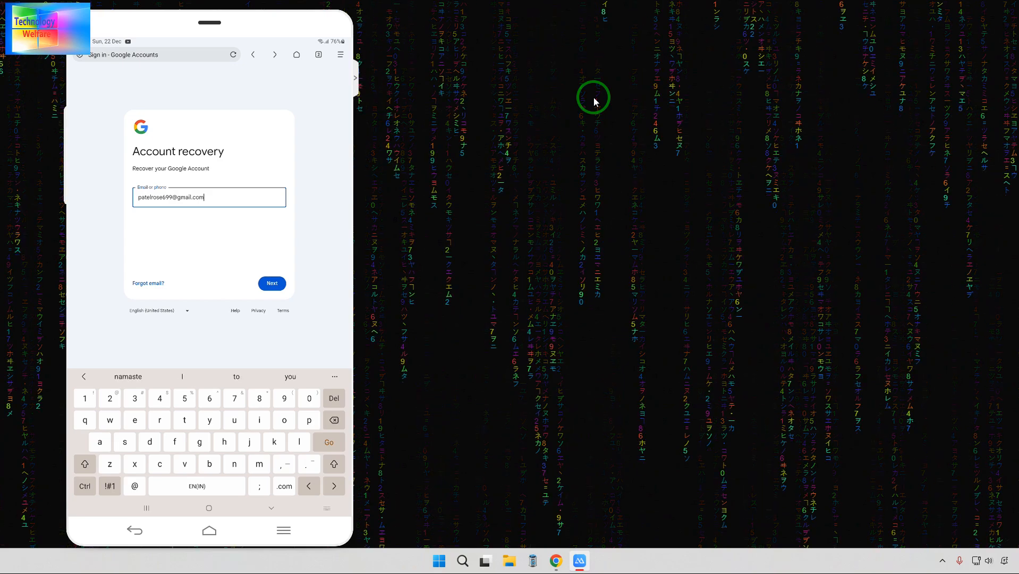
{"action": "left_click", "coordinate": [270, 283]}
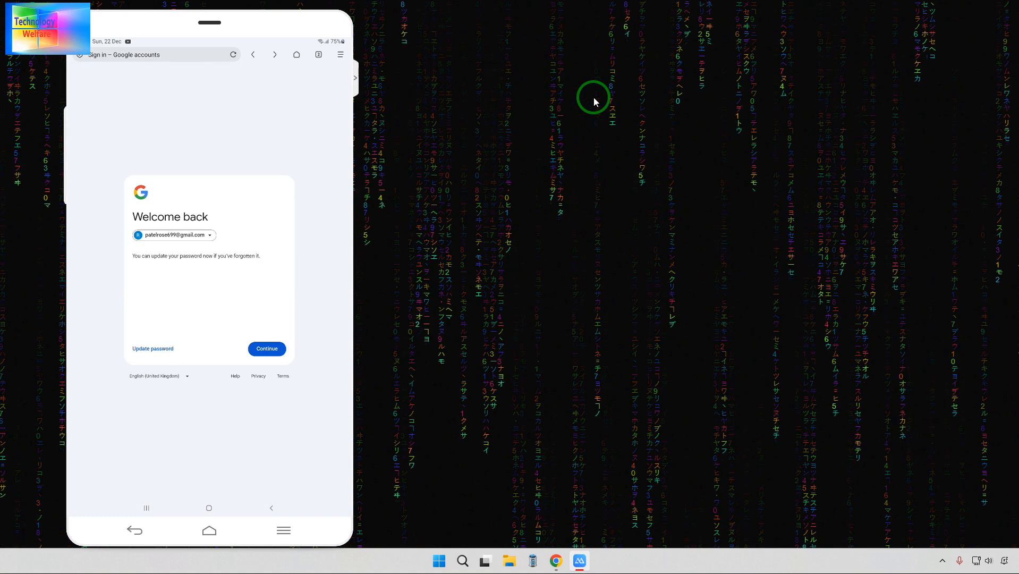